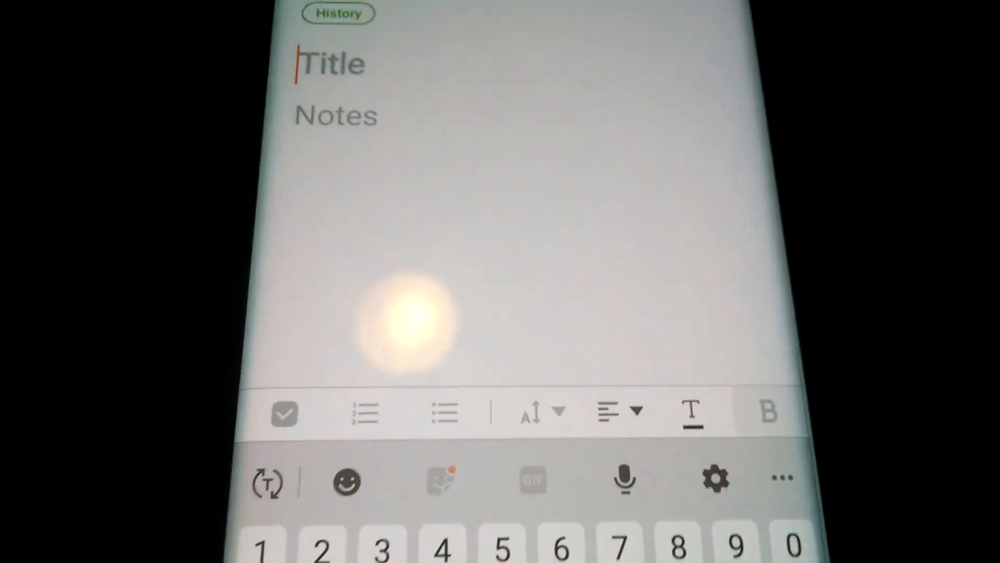
- Title the new History note 9/10/19, add body text and an image, and save it
type("8")
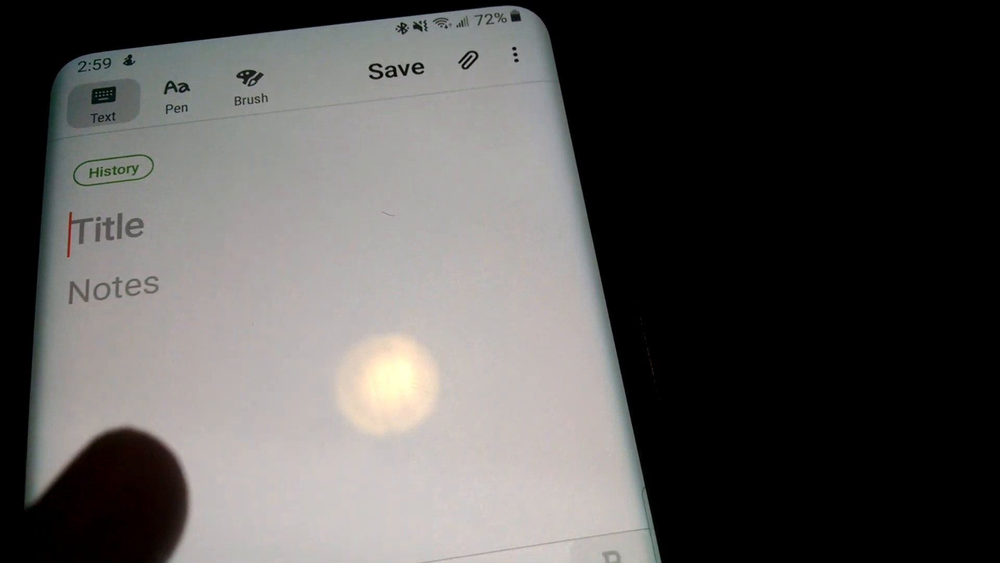
type("9/")
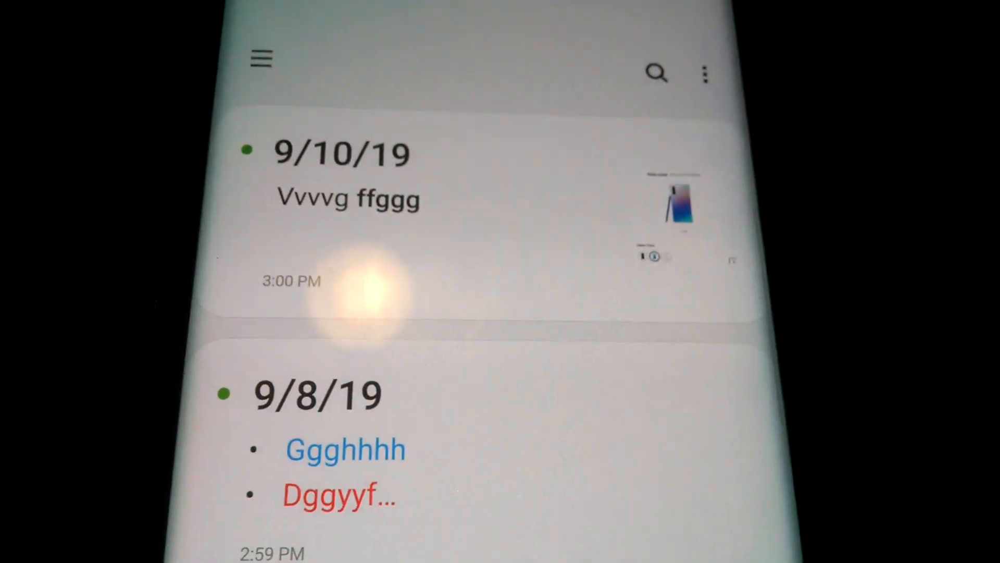
- Open the categories drawer, close it, and reopen it to show History with 2 notes
left_click(260, 57)
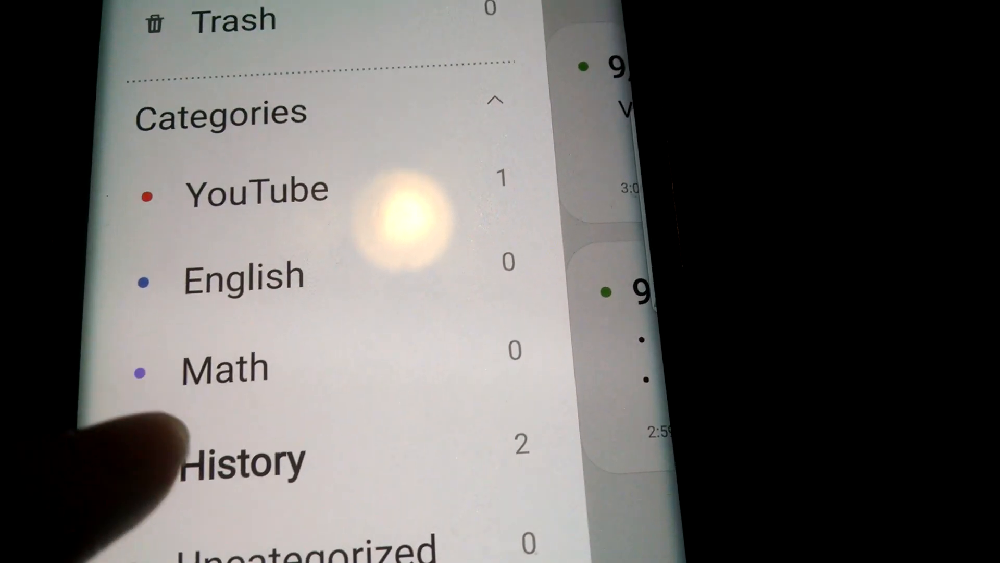
left_click(239, 458)
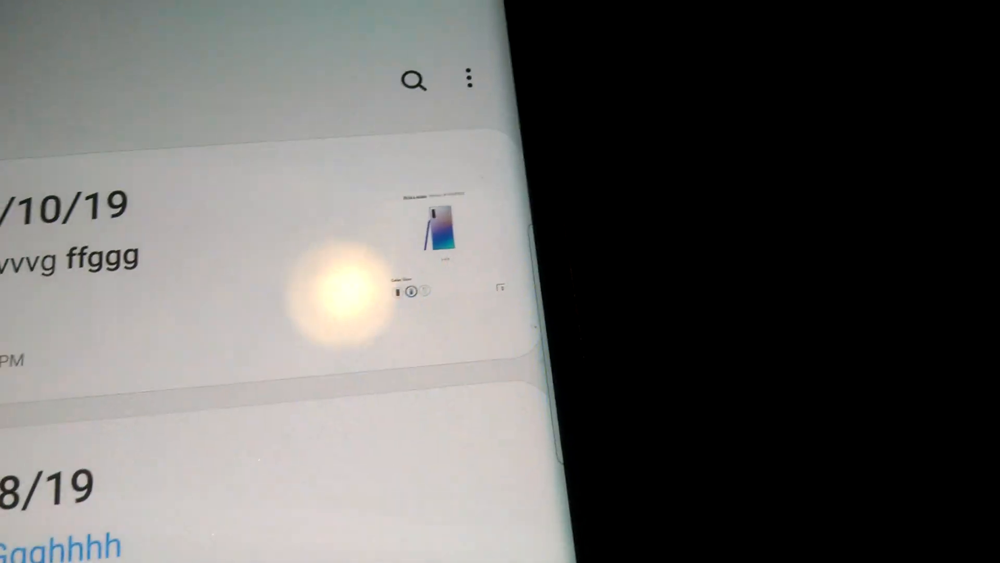
left_click(507, 93)
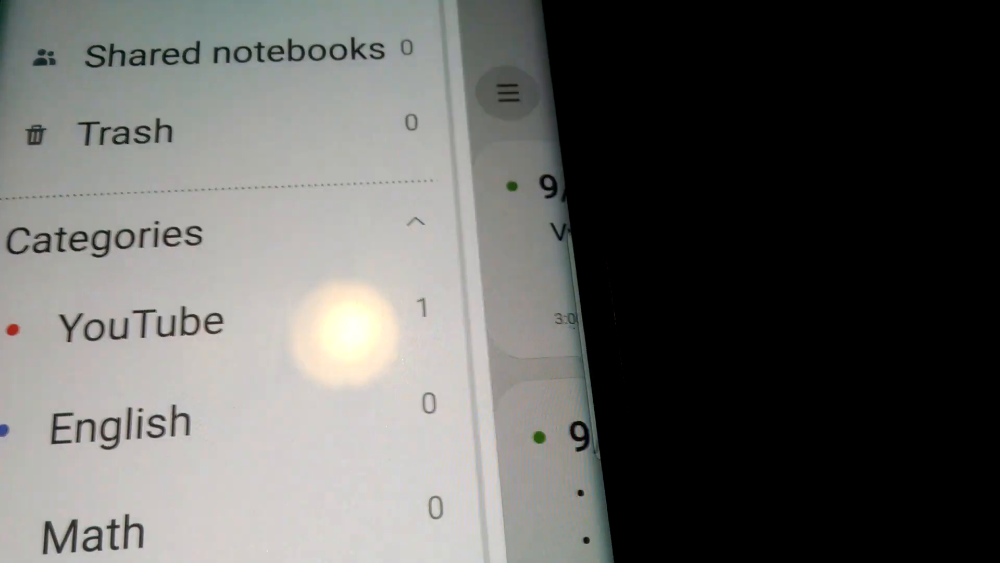